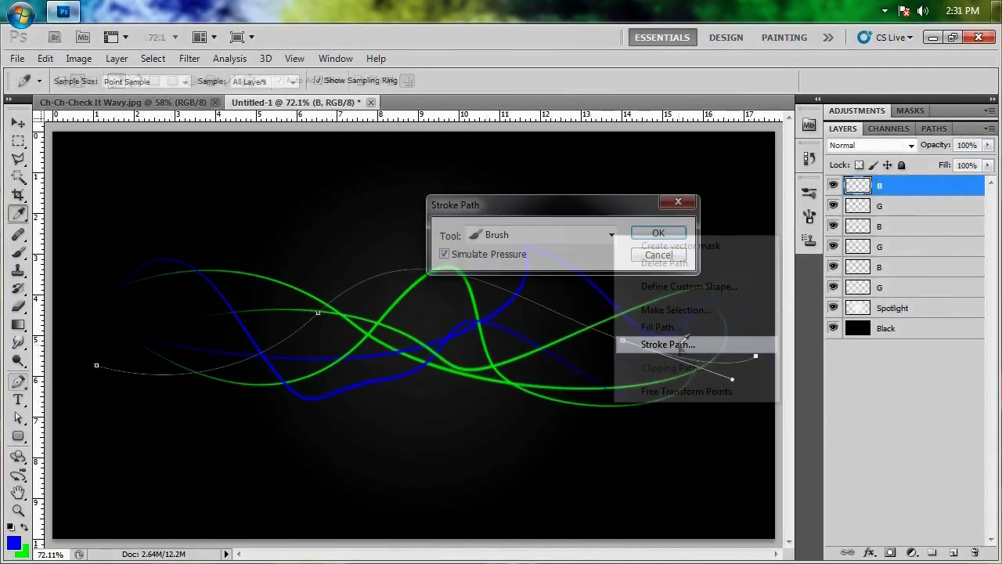
Stroke the last wavy path with a pressure-simulated brush to draw the blue line
{"action": "left_click", "coordinate": [658, 232]}
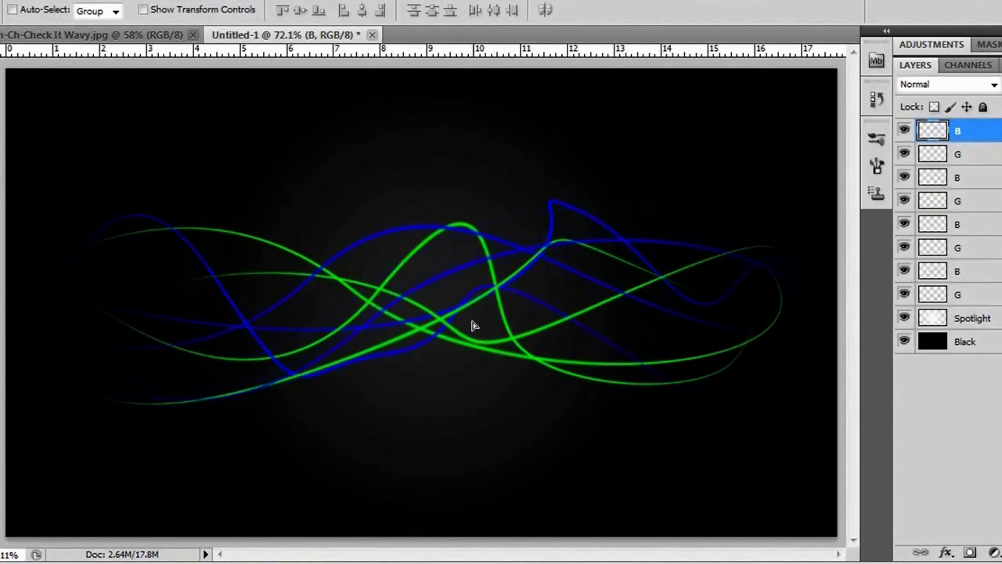
Reposition each green and blue line layer in turn, ending on the bottom green layer
{"action": "left_click", "coordinate": [957, 153]}
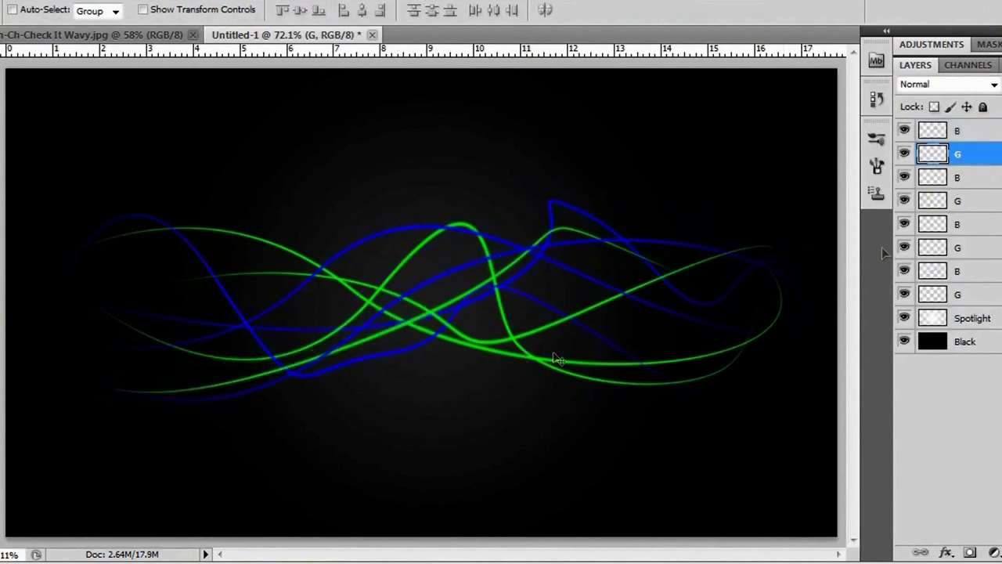
{"action": "left_click", "coordinate": [956, 177]}
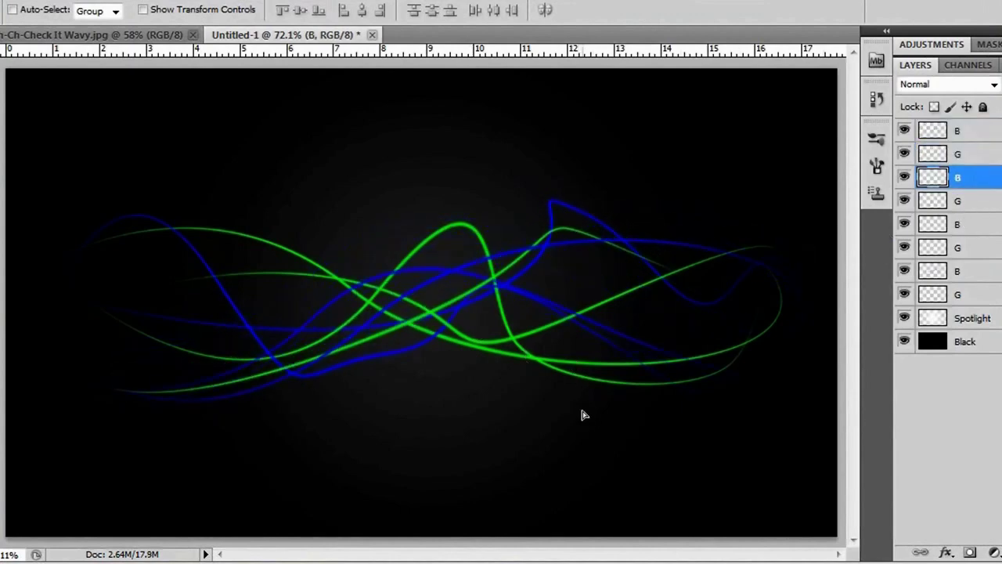
{"action": "left_click", "coordinate": [956, 201]}
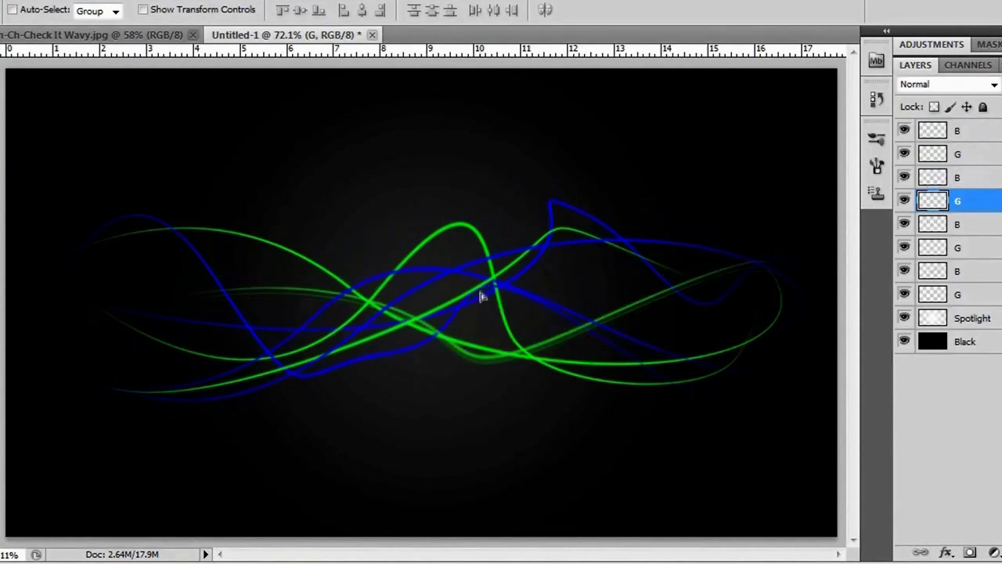
{"action": "left_click", "coordinate": [956, 224]}
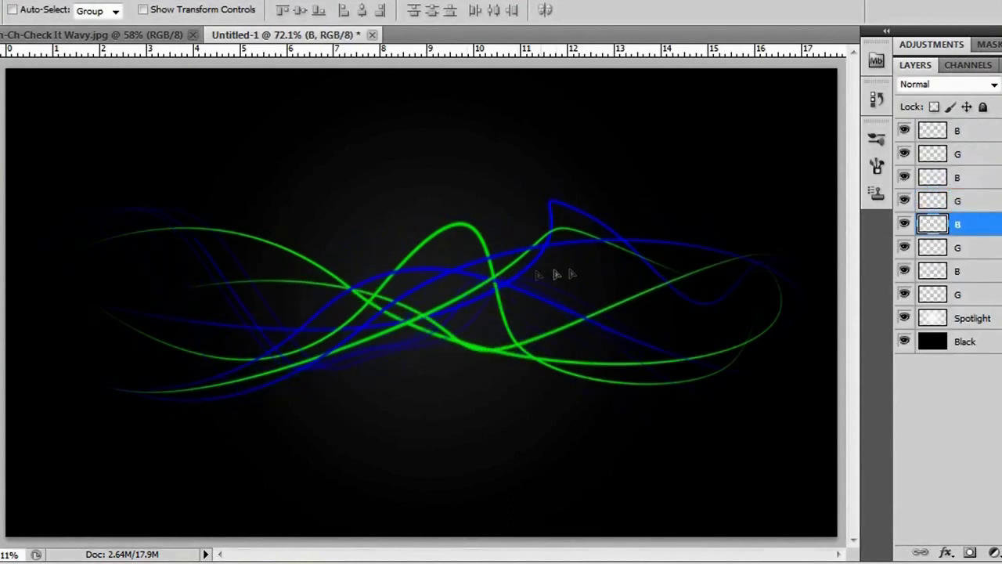
{"action": "left_click", "coordinate": [957, 248]}
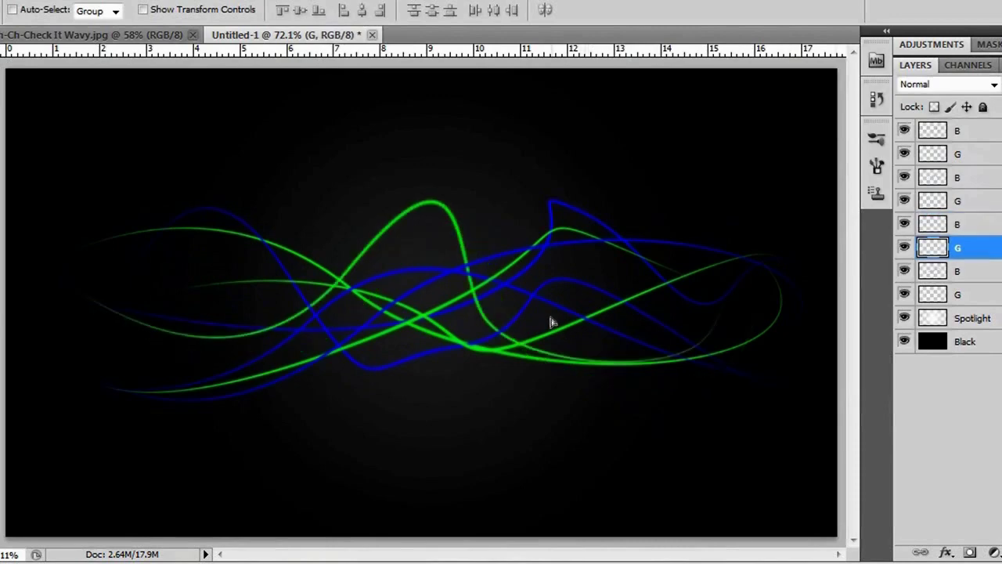
{"action": "left_click", "coordinate": [956, 271]}
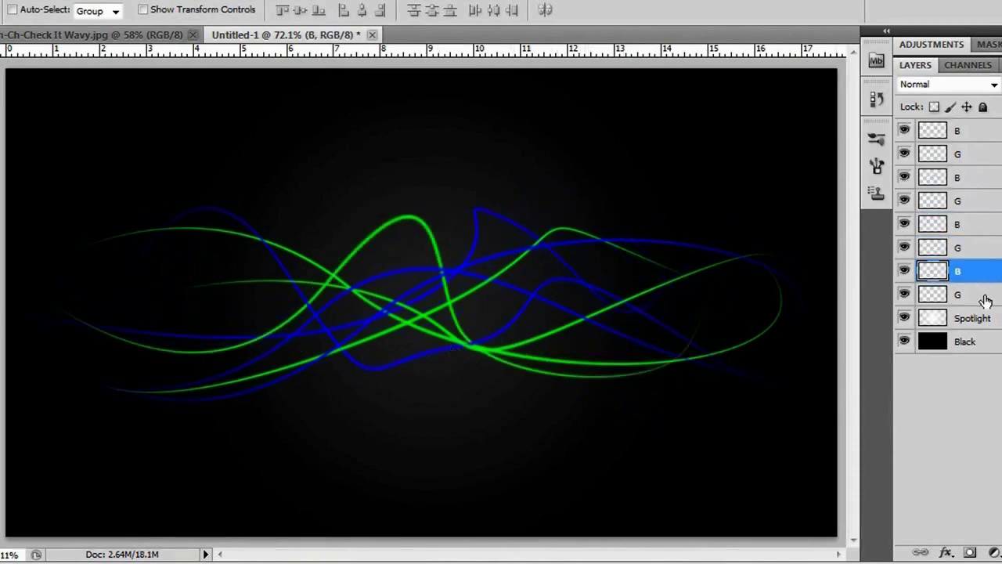
{"action": "left_click", "coordinate": [956, 293]}
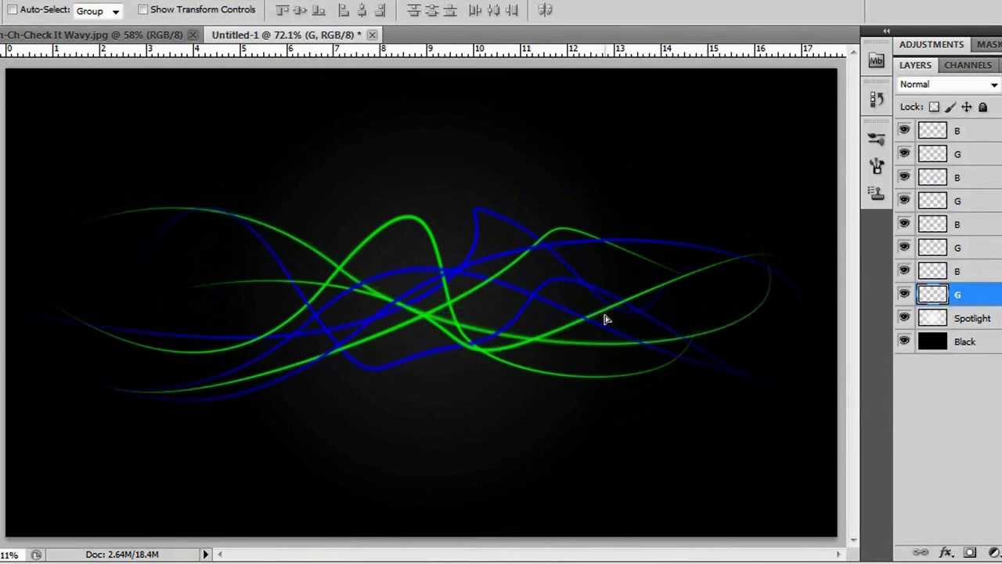
{"action": "mouse_move", "coordinate": [173, 219]}
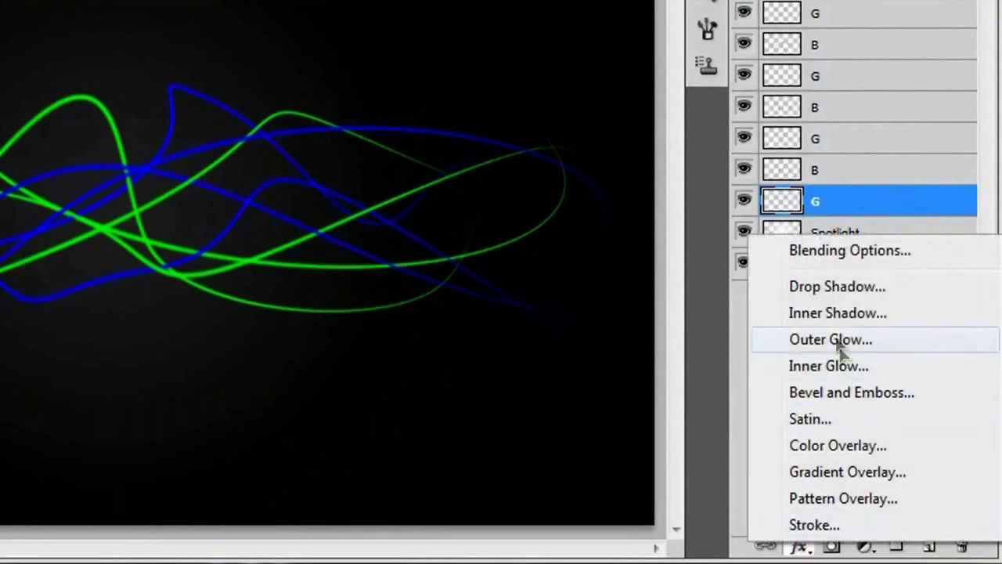
Add an Outer Glow in colour 00ff00 and 10 px size to the bottom green line
{"action": "left_click", "coordinate": [830, 339]}
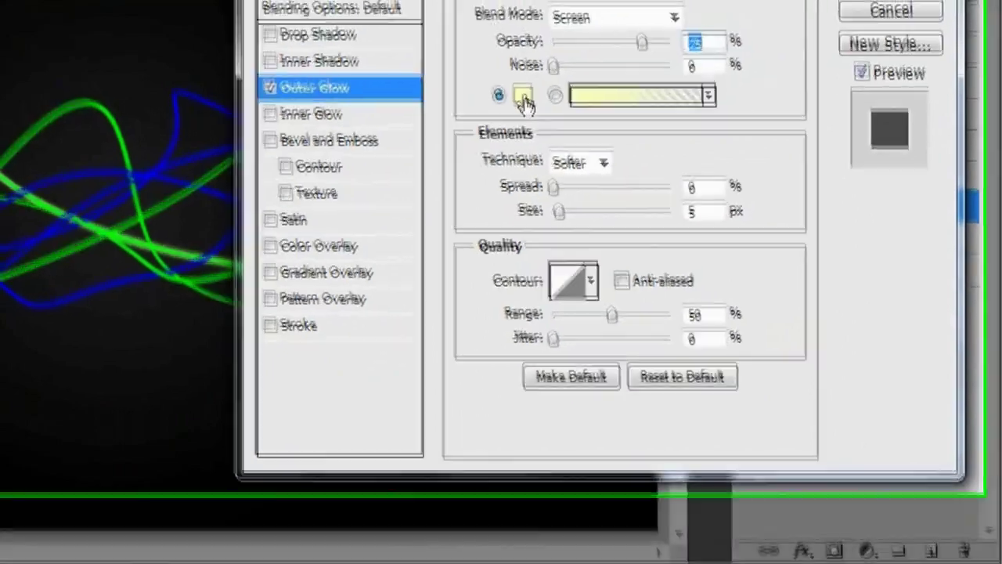
{"action": "left_click", "coordinate": [522, 96]}
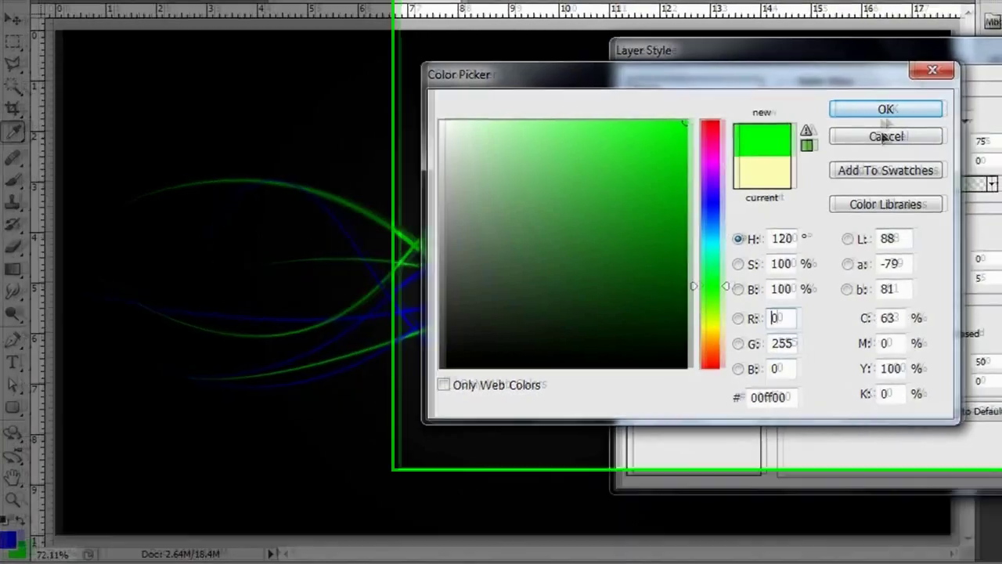
{"action": "left_click", "coordinate": [886, 108]}
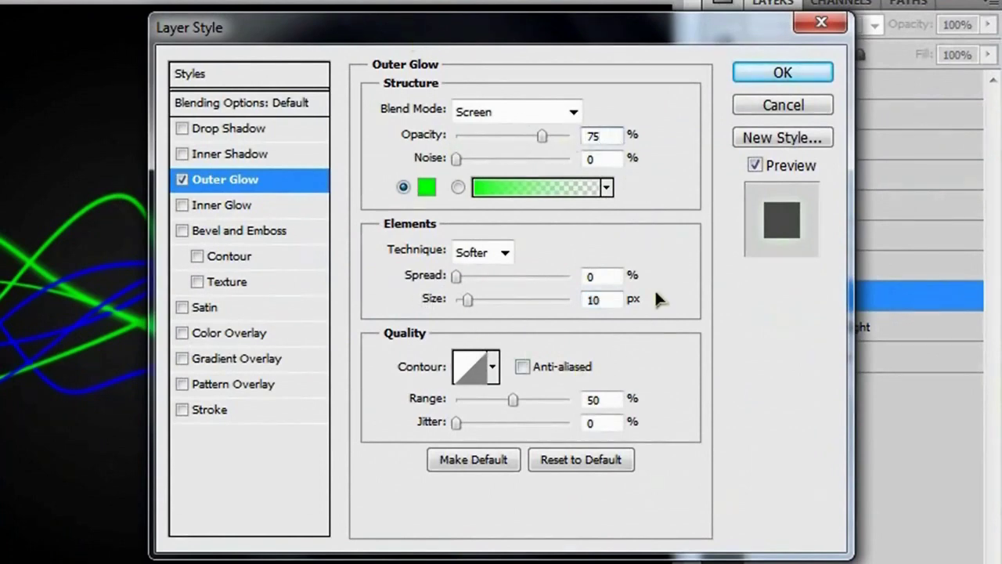
{"action": "left_click", "coordinate": [600, 300]}
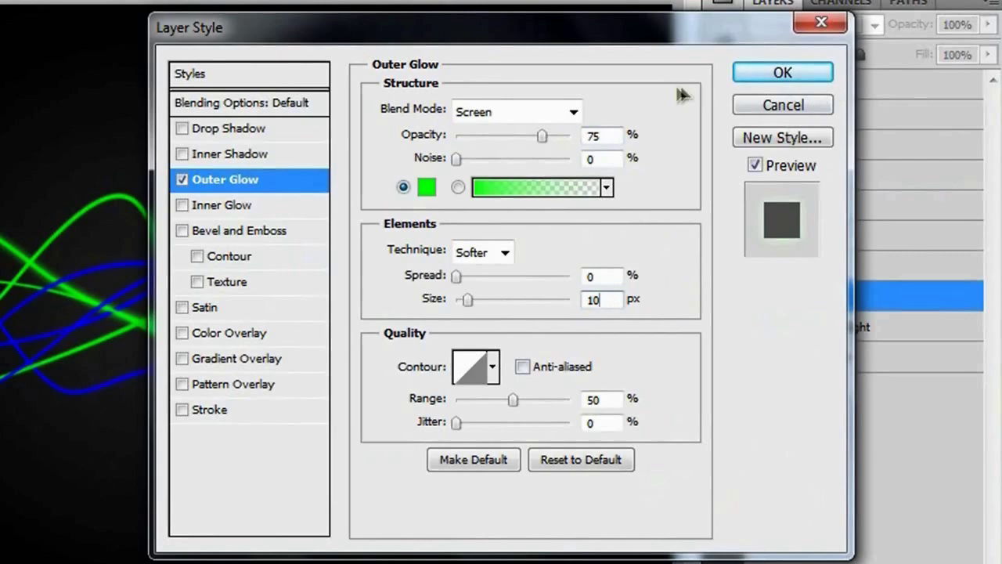
{"action": "left_click", "coordinate": [781, 72]}
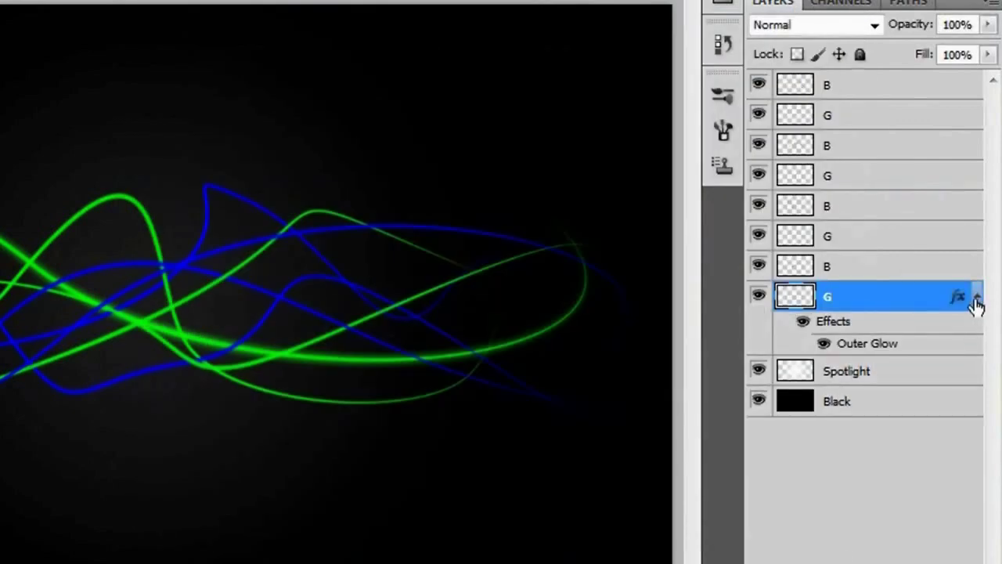
Select the other green line layers together and paste the copied glow style onto them
{"action": "left_click", "coordinate": [976, 295]}
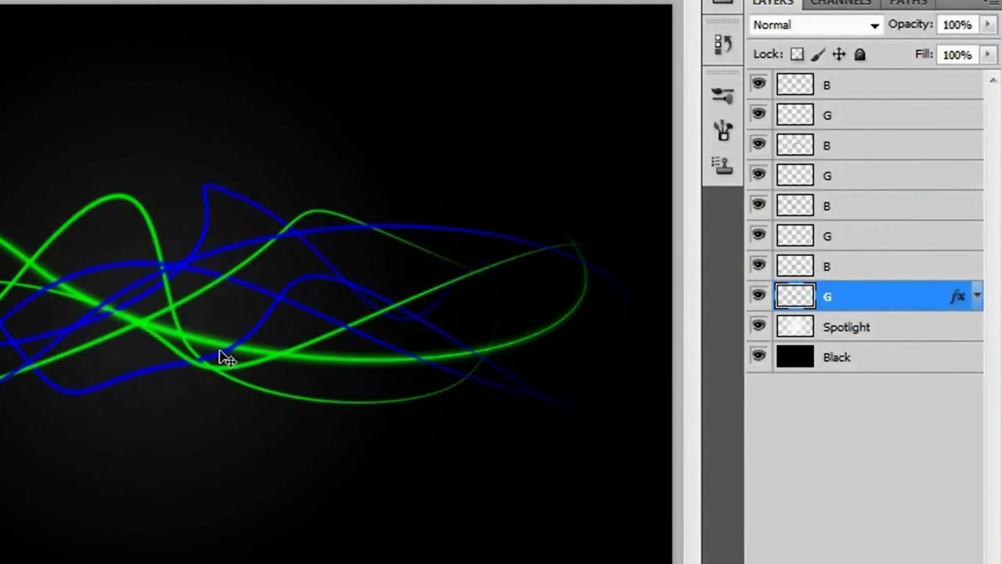
{"action": "left_click", "coordinate": [976, 296]}
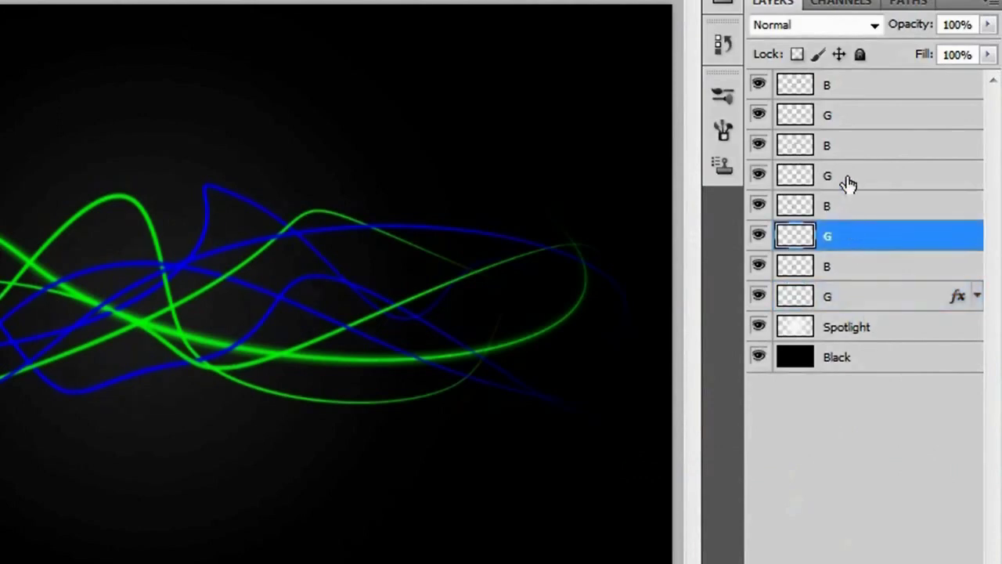
{"action": "left_click", "coordinate": [826, 116]}
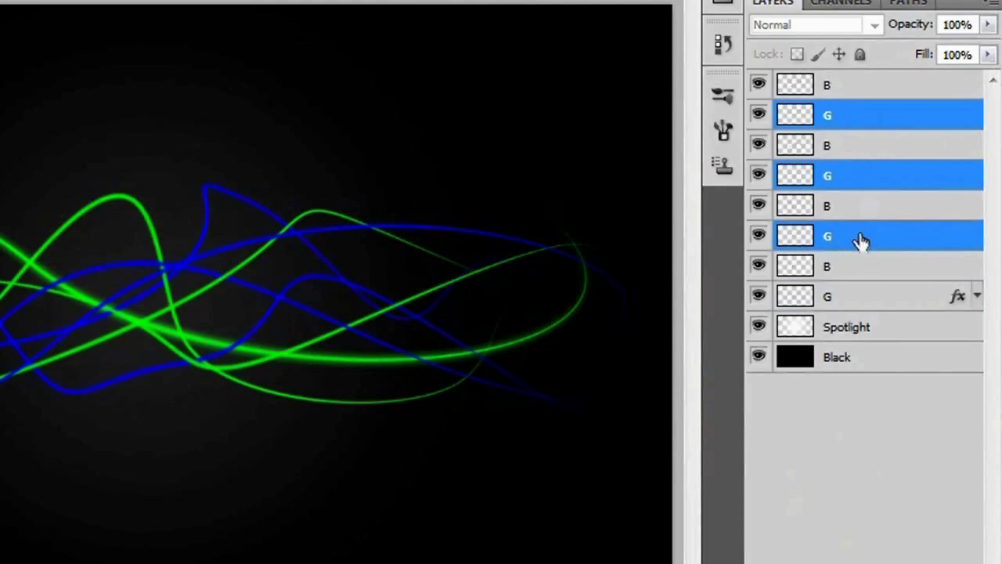
{"action": "right_click", "coordinate": [861, 237]}
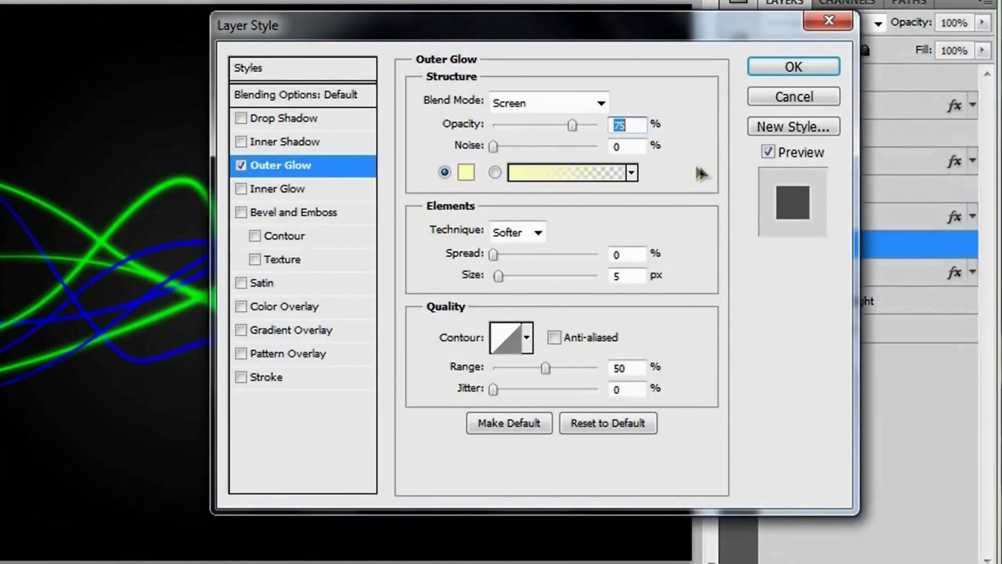
Give the bottom blue line a blue Outer Glow with 3% spread and 13 px size
{"action": "left_click", "coordinate": [465, 172]}
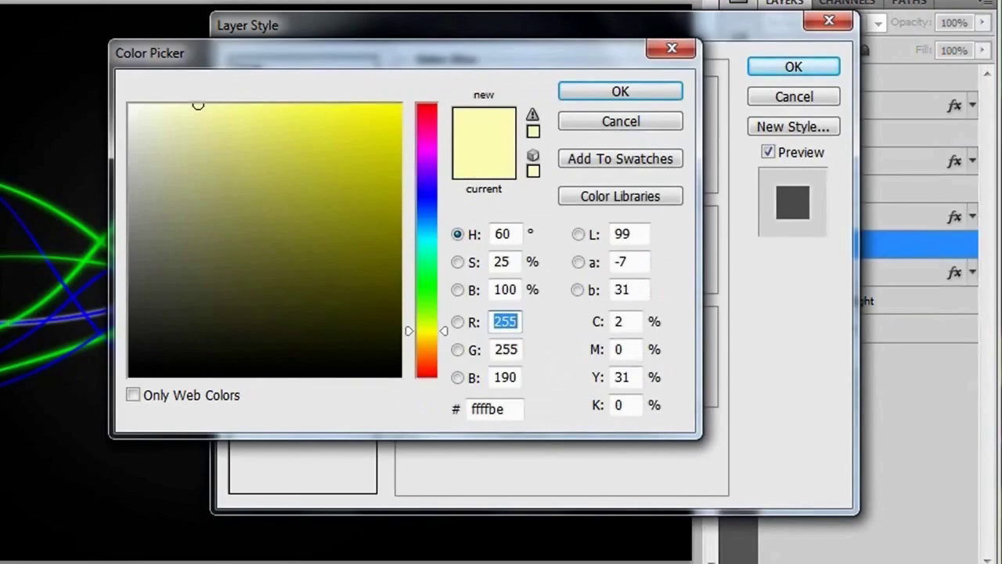
{"action": "left_click", "coordinate": [619, 90]}
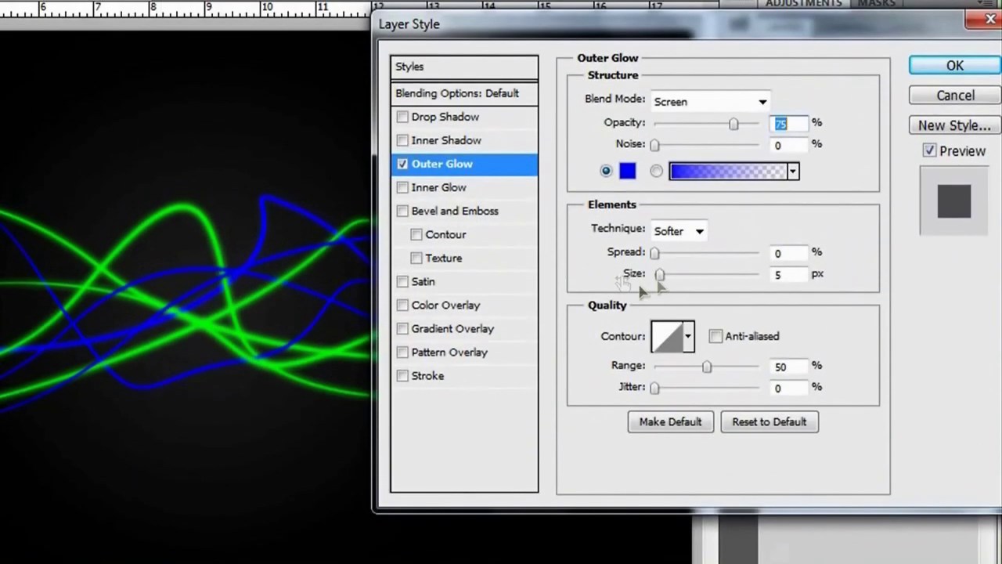
{"action": "left_click", "coordinate": [788, 274]}
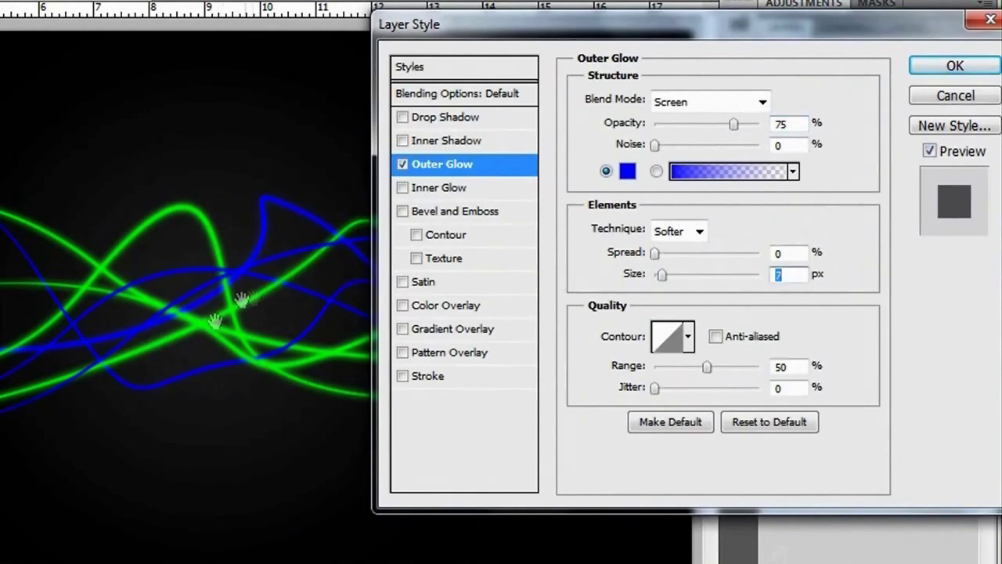
{"action": "mouse_move", "coordinate": [661, 278]}
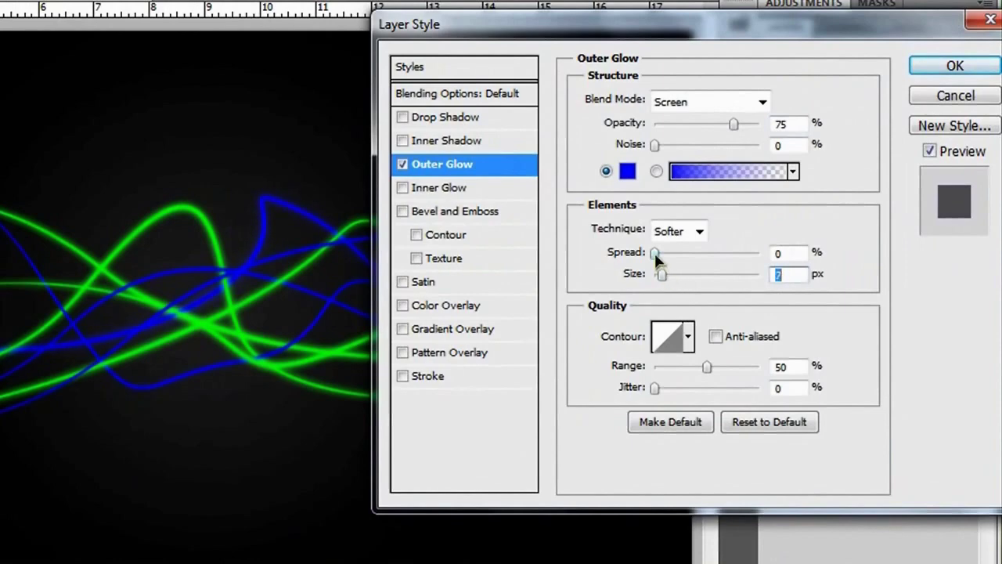
{"action": "left_click_drag", "start_coordinate": [654, 252], "coordinate": [662, 252]}
{"action": "type", "text": "1"}
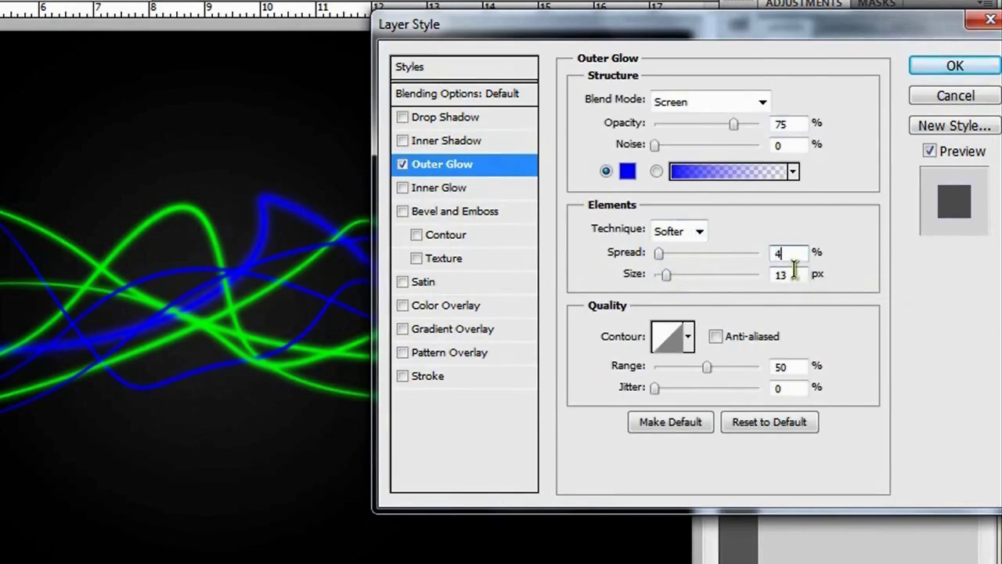
{"action": "type", "text": "3"}
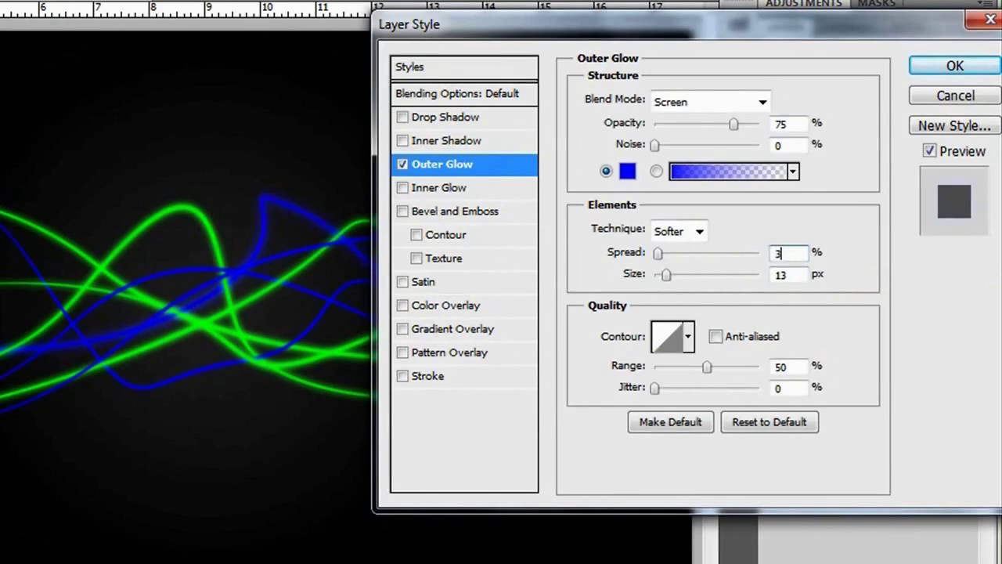
{"action": "mouse_move", "coordinate": [656, 252]}
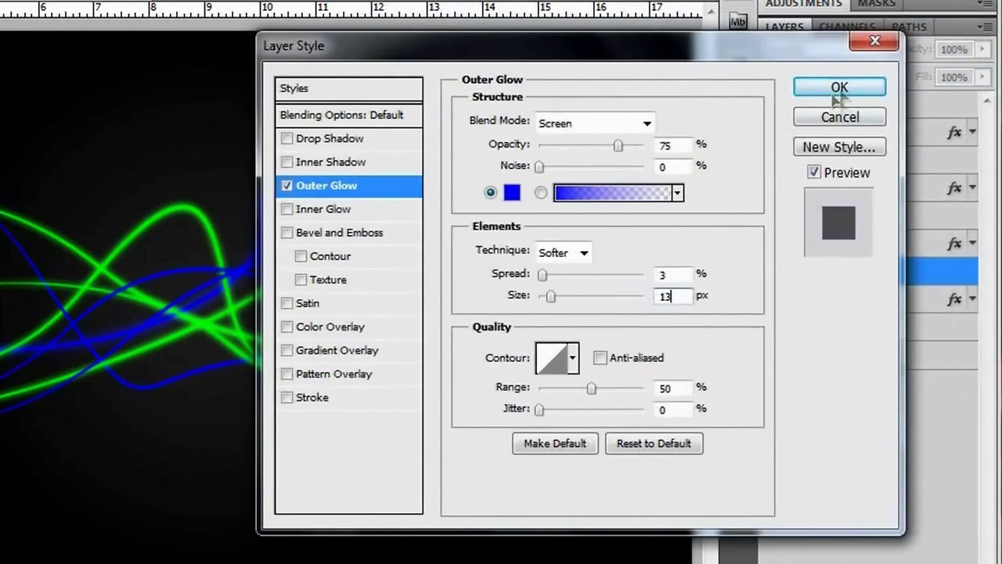
{"action": "left_click", "coordinate": [839, 87]}
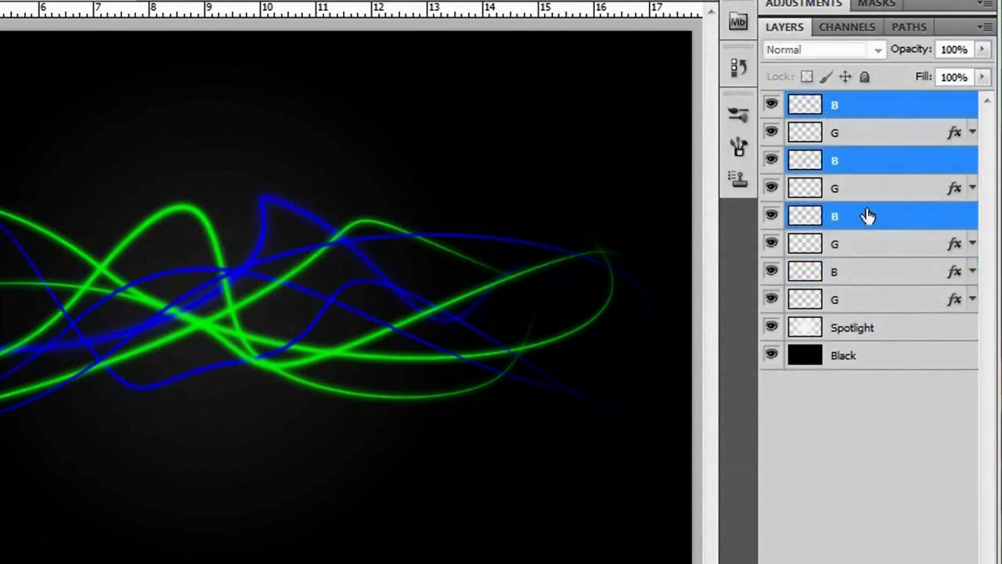
Paste the blue glow layer style onto the other selected blue line layers
{"action": "right_click", "coordinate": [868, 216]}
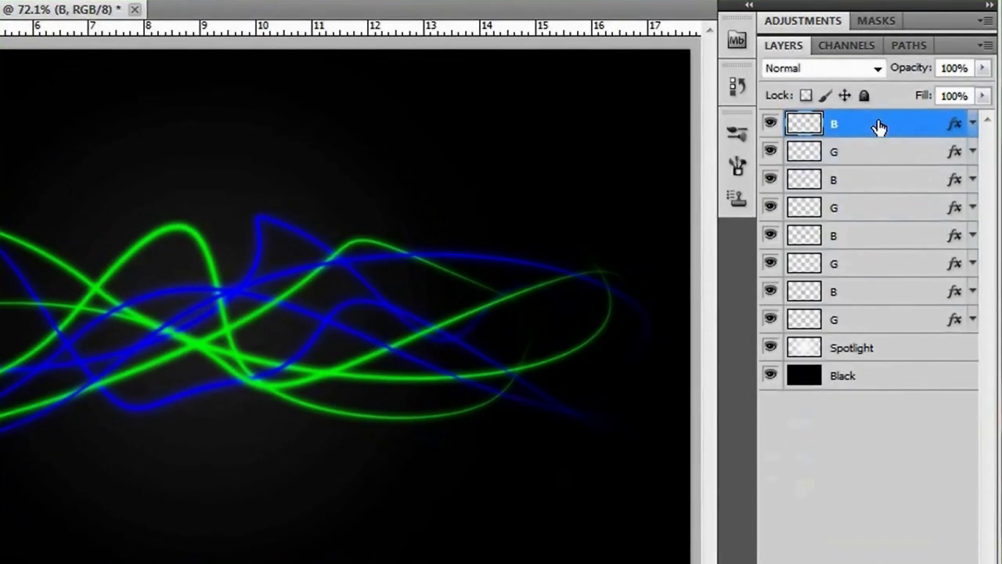
{"action": "mouse_move", "coordinate": [893, 329]}
{"action": "type", "text": "Wi"}
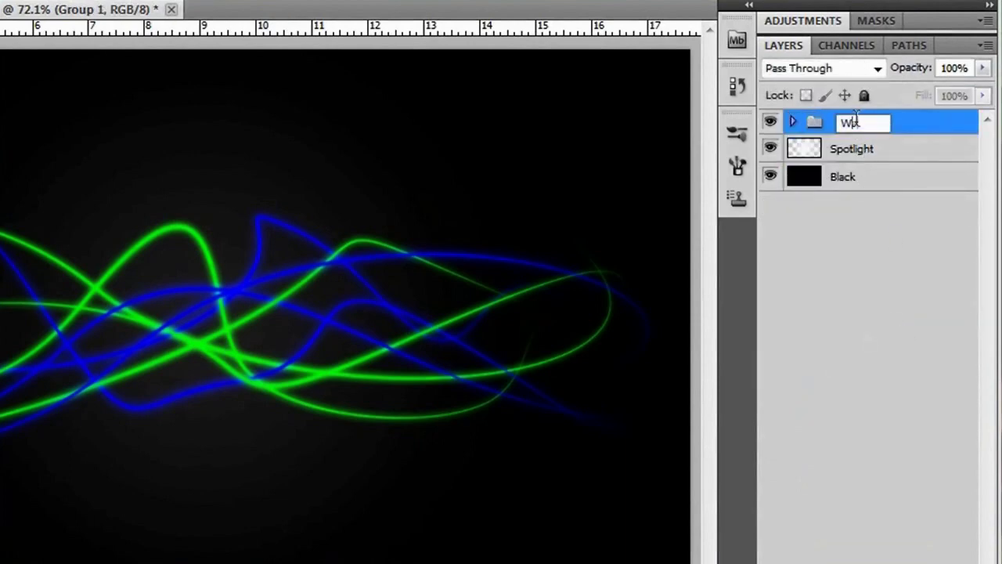
Rename the line-layer group to 'Wavy Stuff'
{"action": "type", "text": "avy Stuff"}
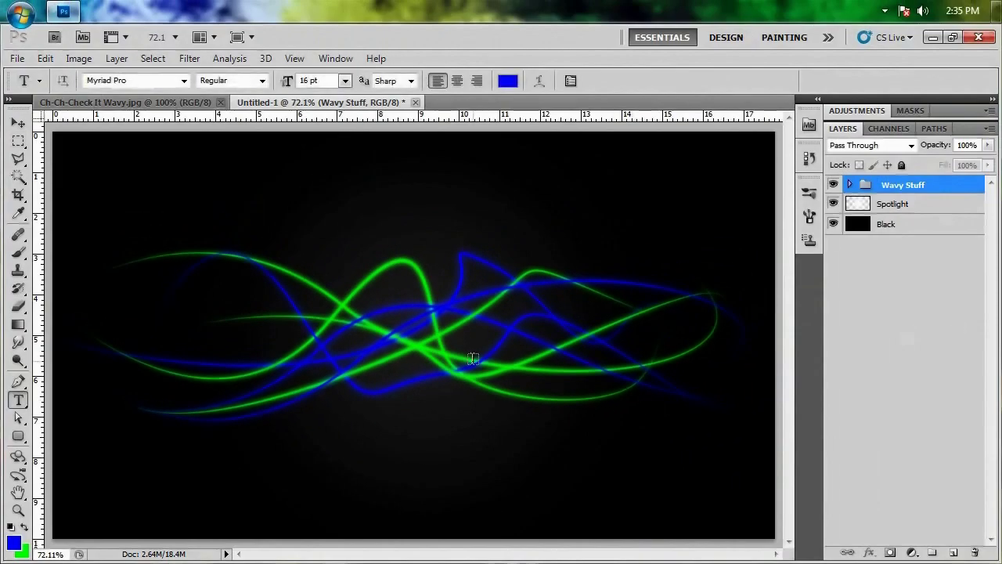
Set the Type tool's text colour to black (#000000)
{"action": "left_click", "coordinate": [183, 79]}
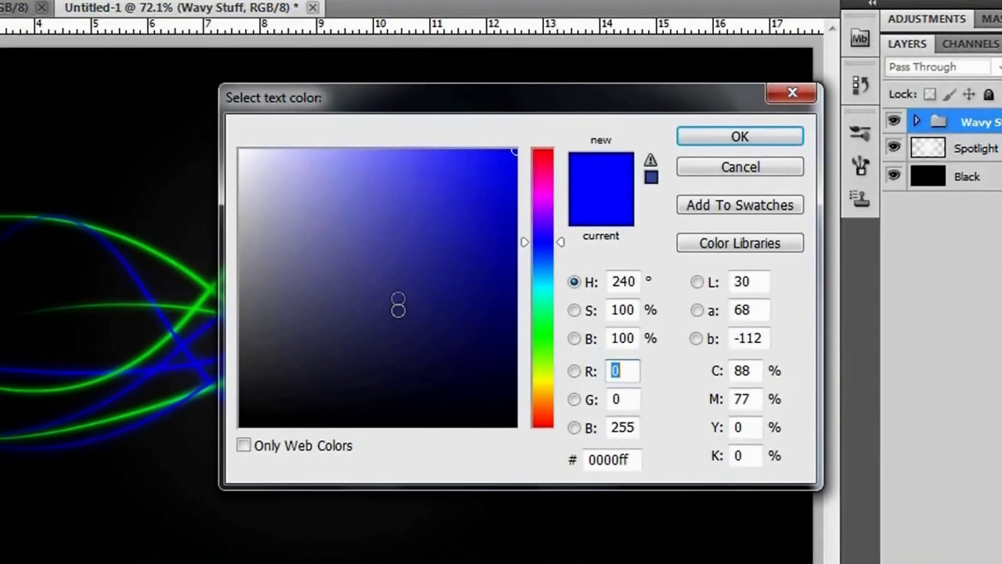
{"action": "left_click", "coordinate": [738, 135]}
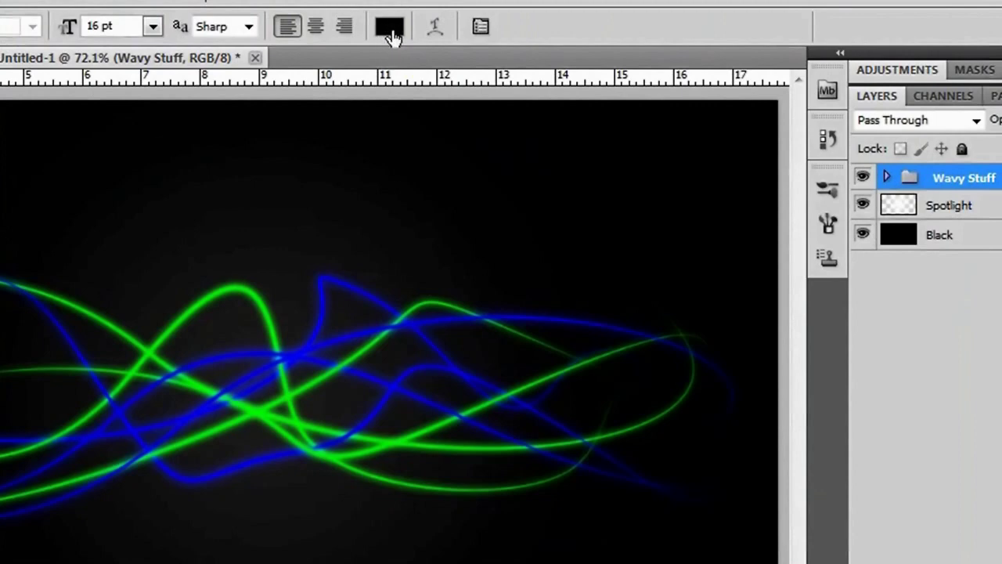
{"action": "left_click", "coordinate": [388, 26]}
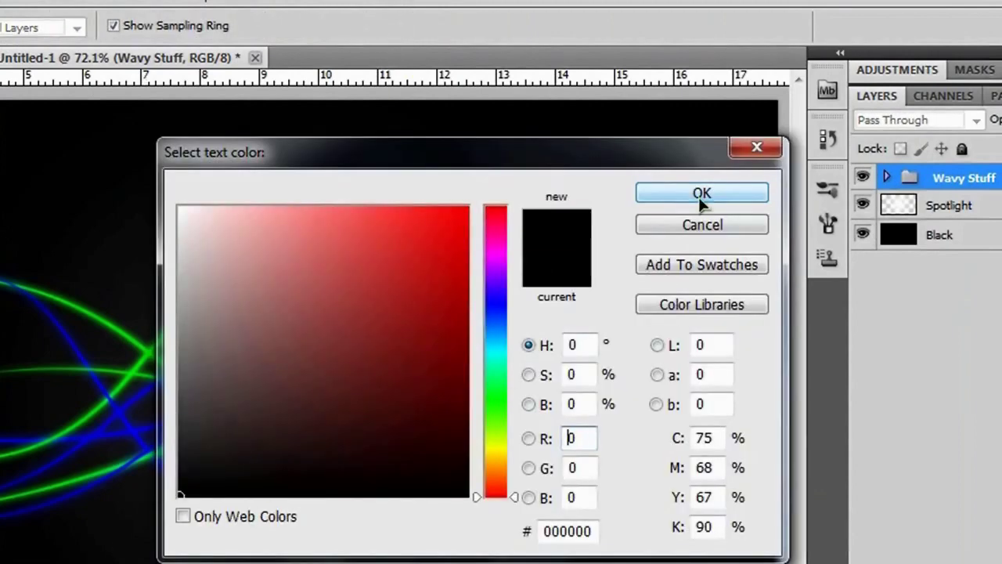
{"action": "left_click", "coordinate": [701, 193]}
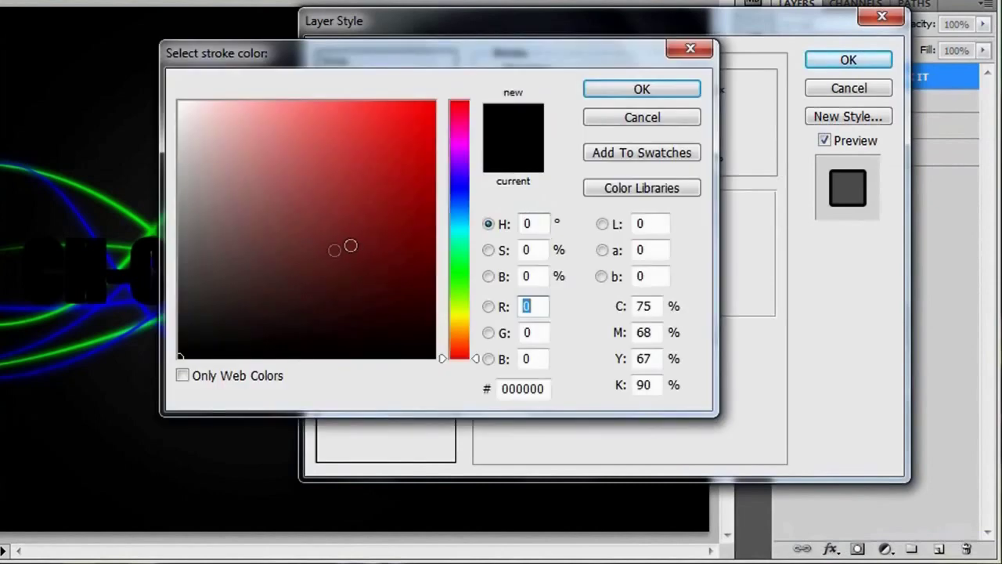
Add a 3 px white Stroke effect to the headline text
{"action": "left_click", "coordinate": [641, 89]}
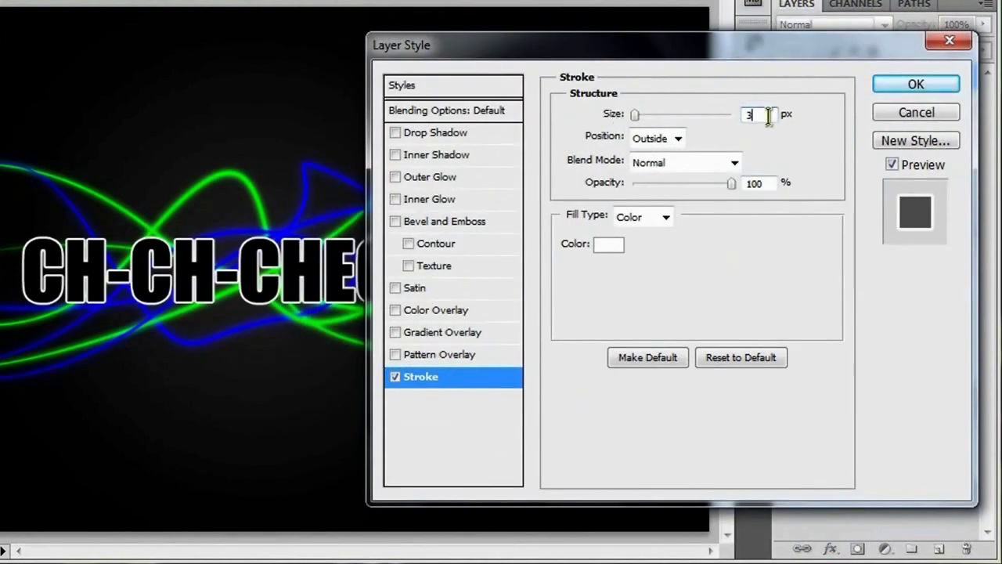
{"action": "left_click", "coordinate": [915, 84]}
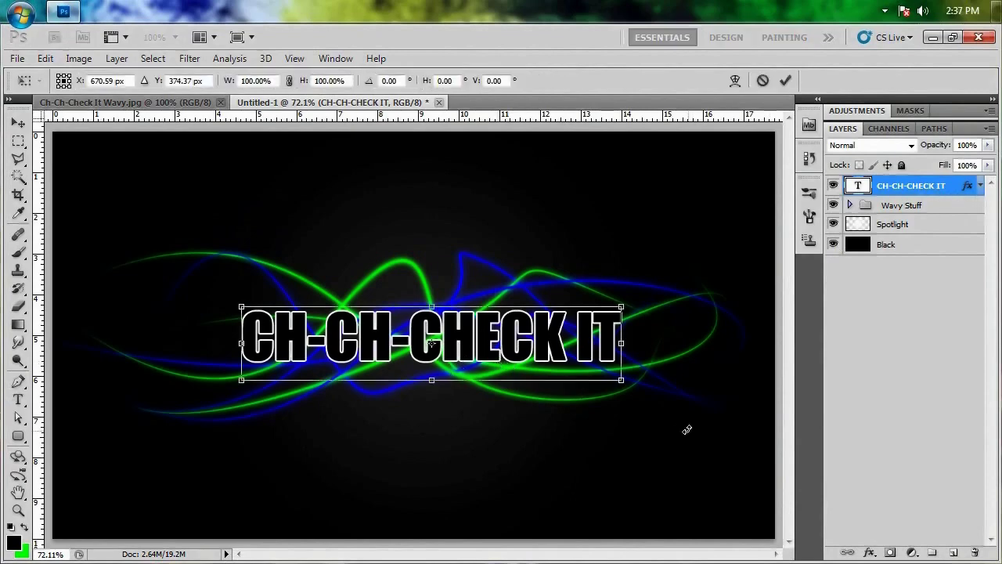
{"action": "mouse_move", "coordinate": [451, 376]}
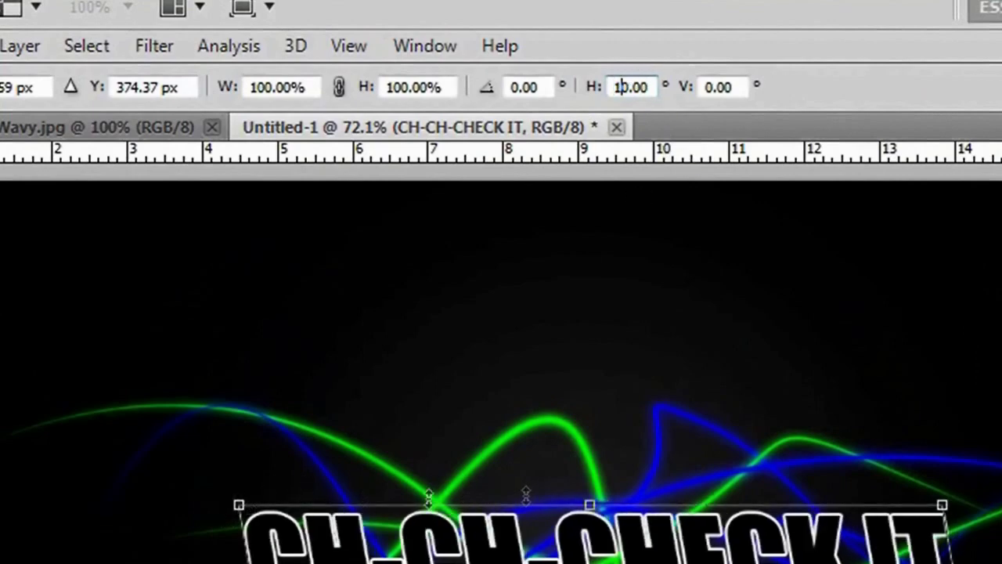
{"action": "mouse_move", "coordinate": [955, 274]}
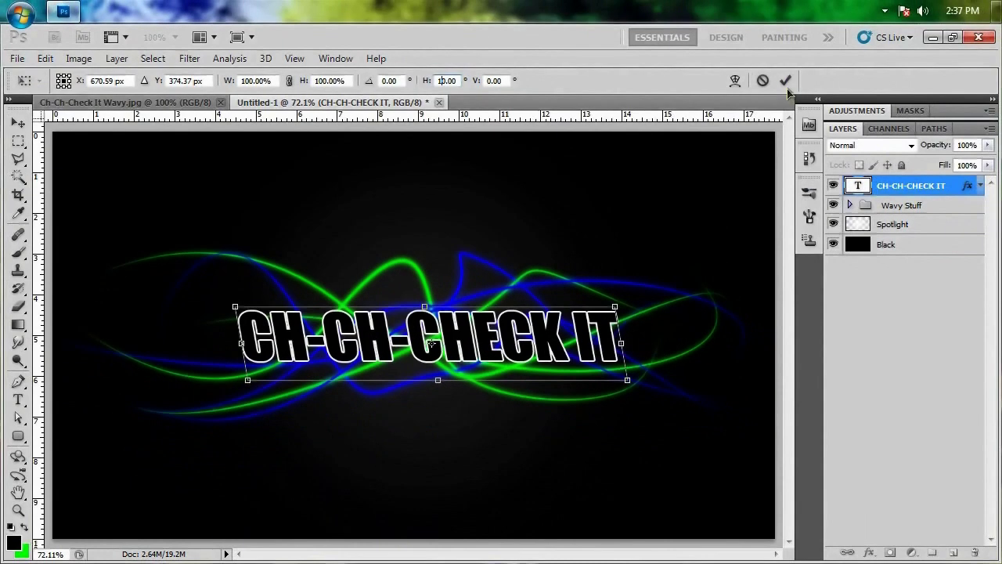
Commit a 10° horizontal skew on the 'CH-CH-CHECK IT' headline
{"action": "left_click", "coordinate": [786, 81]}
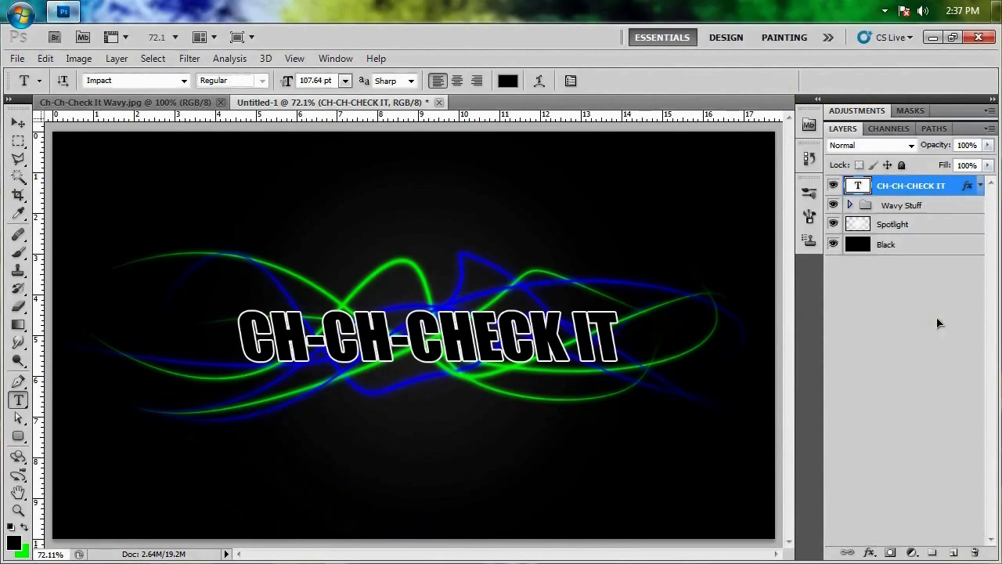
{"action": "mouse_move", "coordinate": [941, 318]}
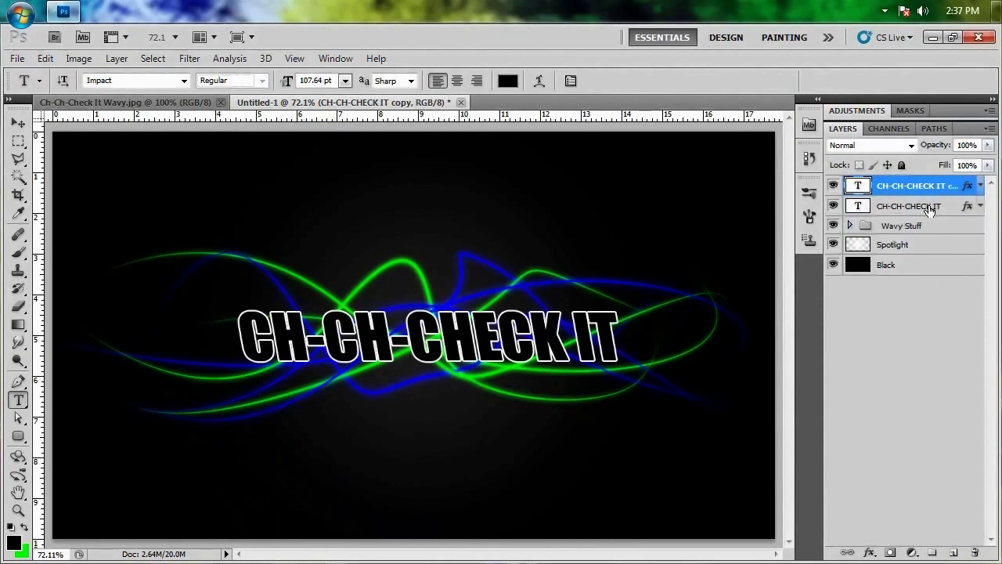
Select the original headline text layer with the new empty layer and merge them into Layer 1
{"action": "left_click", "coordinate": [908, 205]}
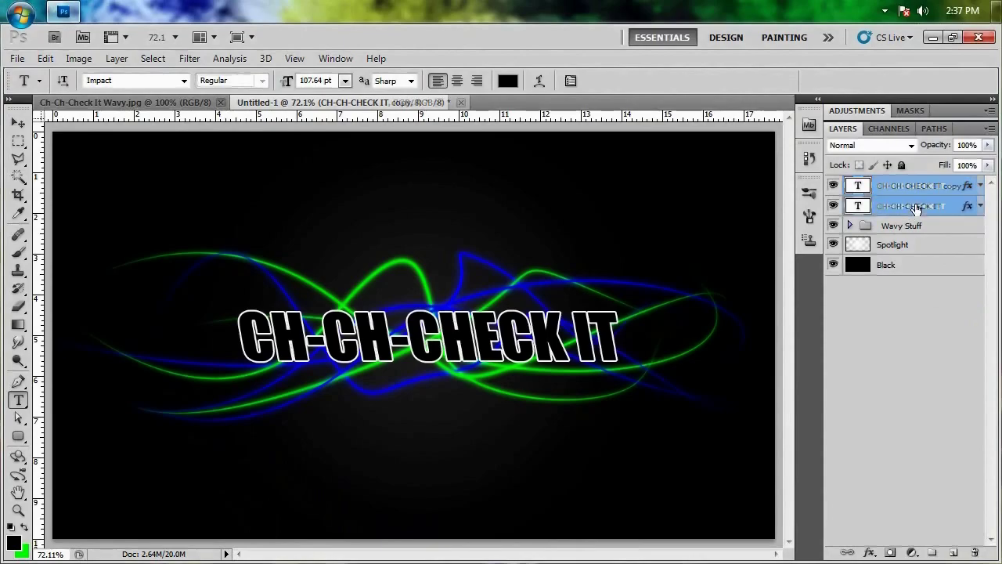
{"action": "left_click", "coordinate": [912, 205]}
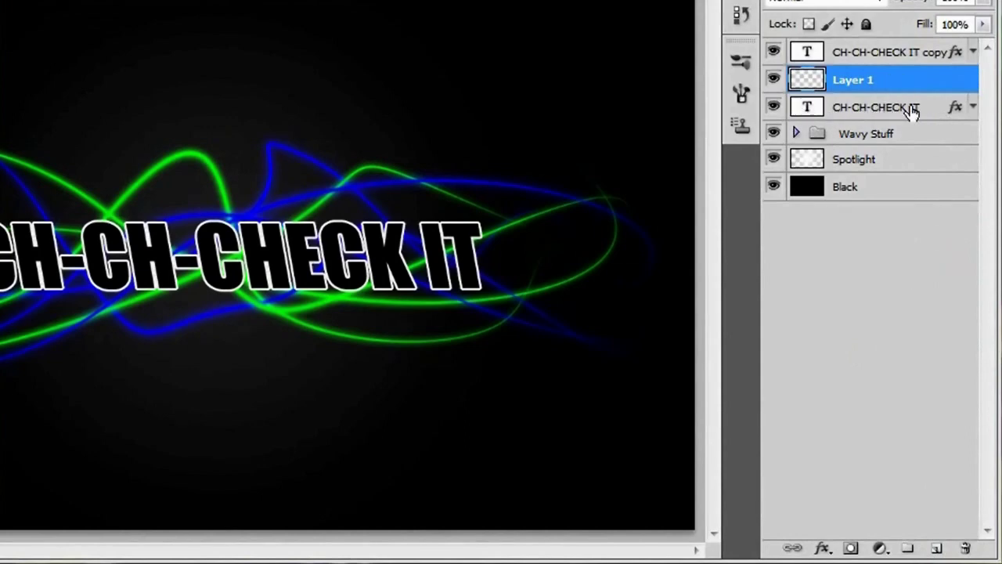
{"action": "left_click", "coordinate": [878, 107]}
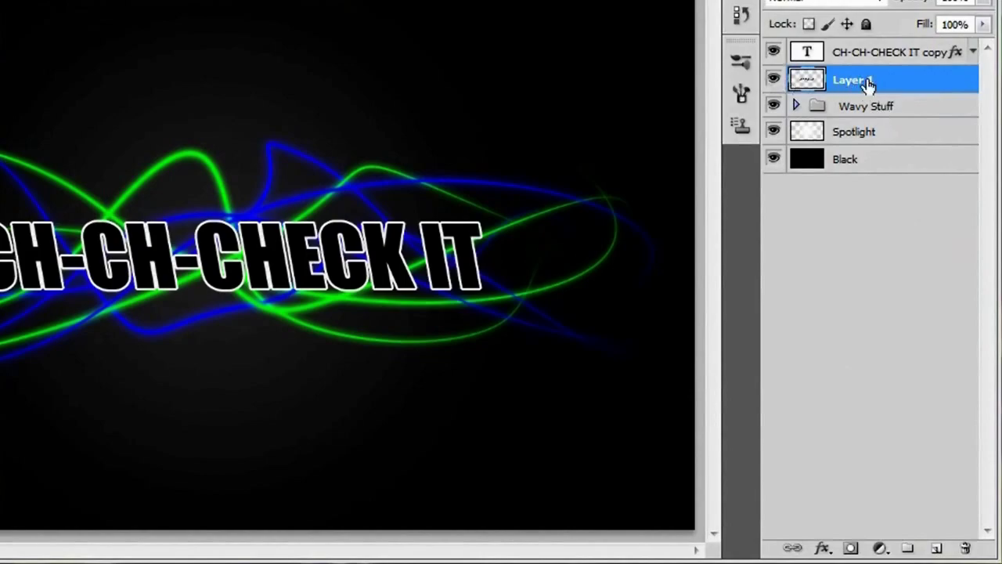
Apply the Wind filter from the right to Layer 1, then repeat it for longer streaks
{"action": "left_click", "coordinate": [70, 24]}
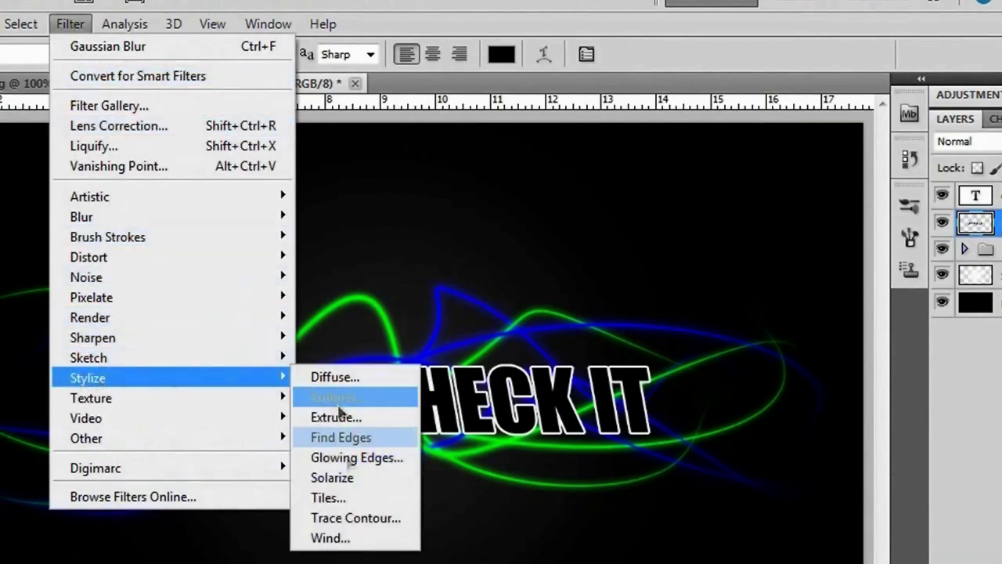
{"action": "left_click", "coordinate": [329, 537]}
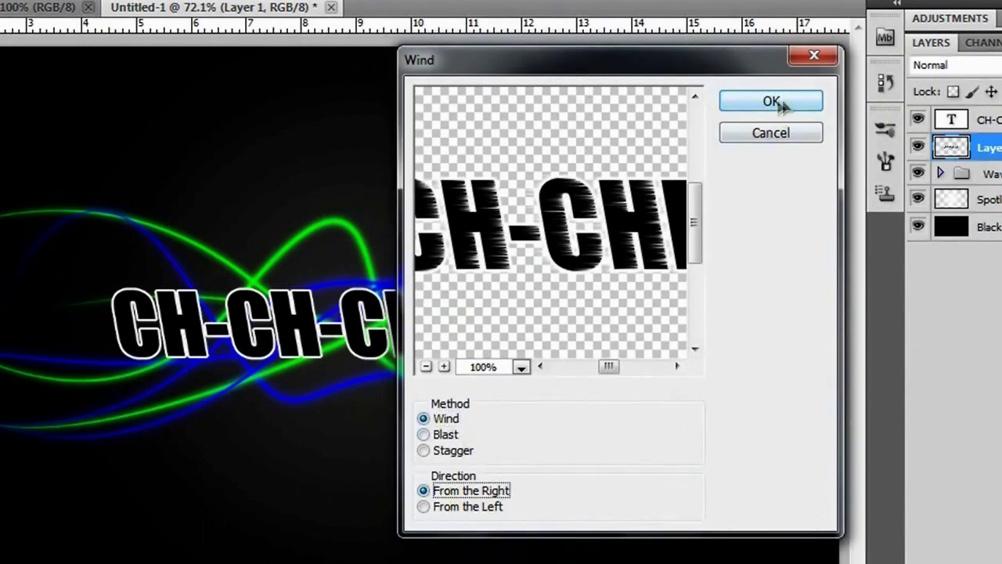
{"action": "left_click", "coordinate": [770, 101]}
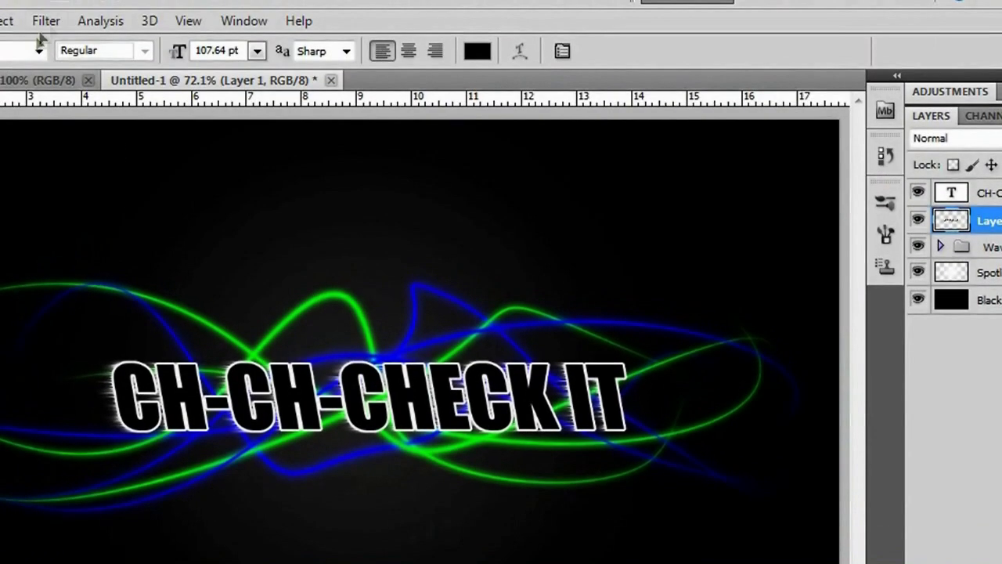
{"action": "left_click", "coordinate": [45, 20]}
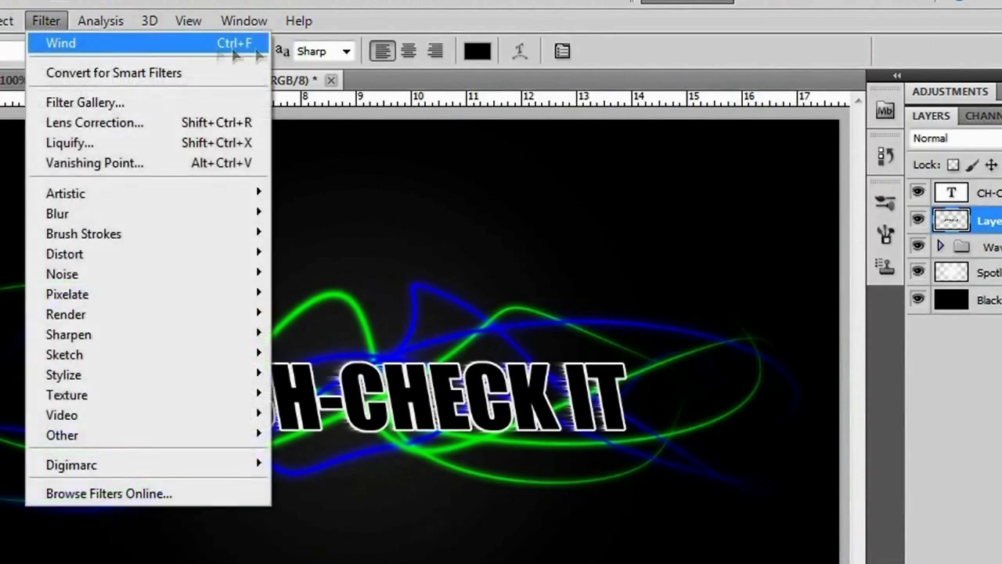
{"action": "left_click", "coordinate": [61, 43]}
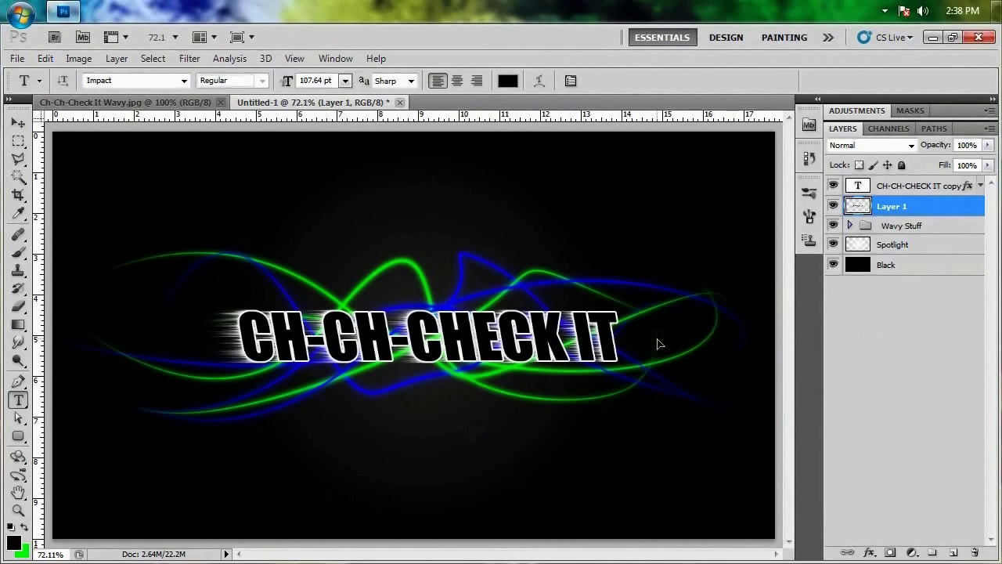
With the Move tool active, select both the text copy and Layer 1 together
{"action": "left_click", "coordinate": [17, 124]}
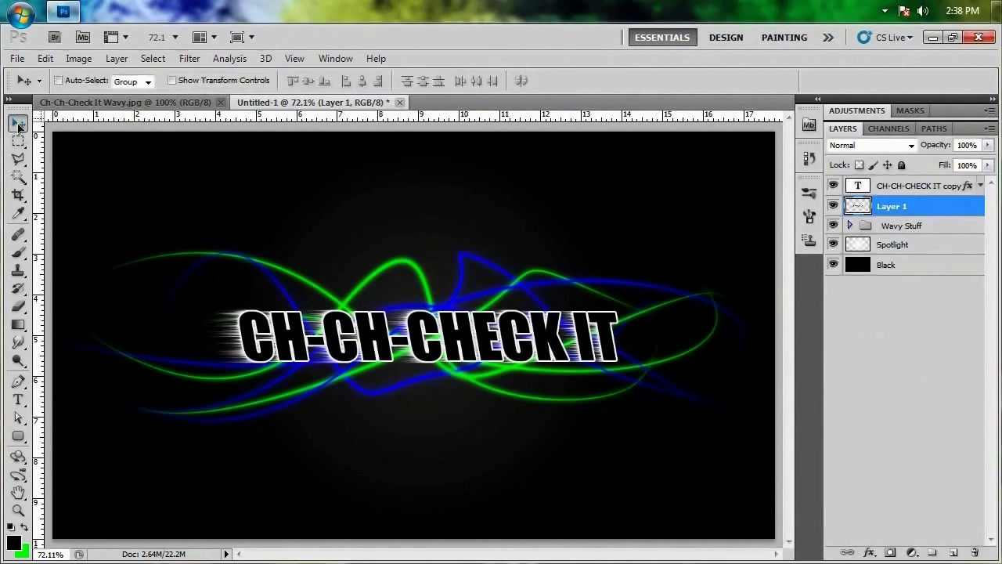
{"action": "left_click", "coordinate": [916, 185]}
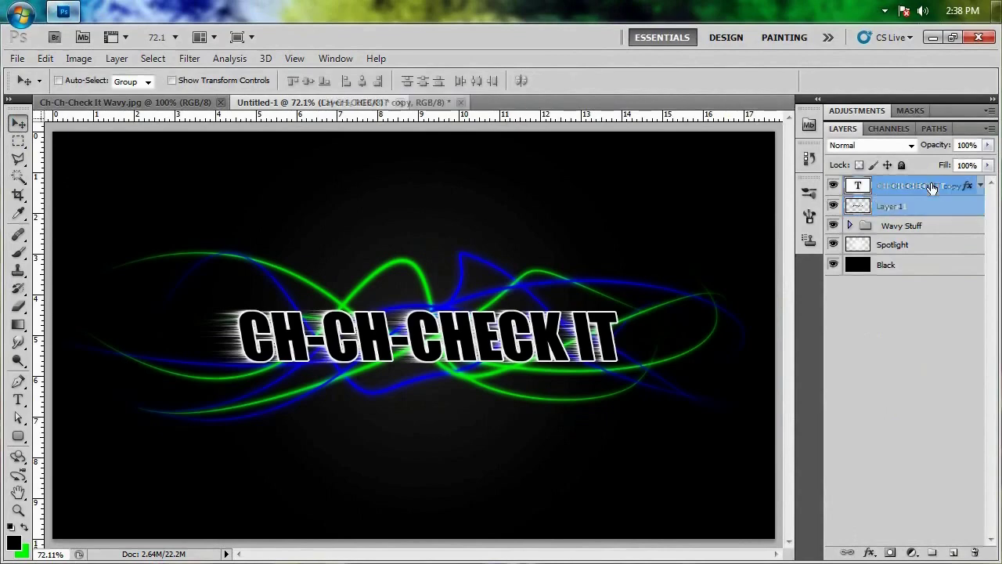
{"action": "left_click", "coordinate": [908, 185]}
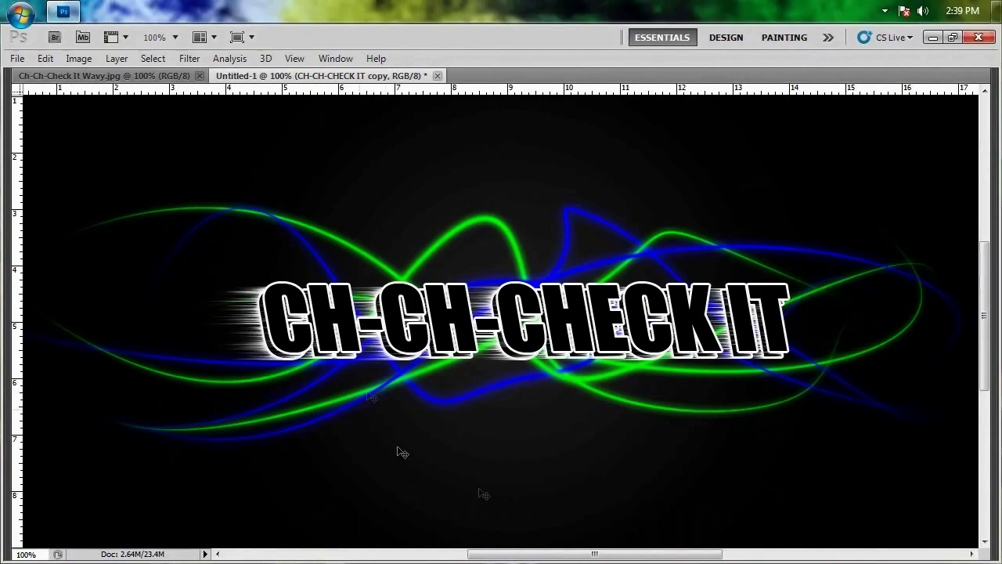
{"action": "mouse_move", "coordinate": [677, 468]}
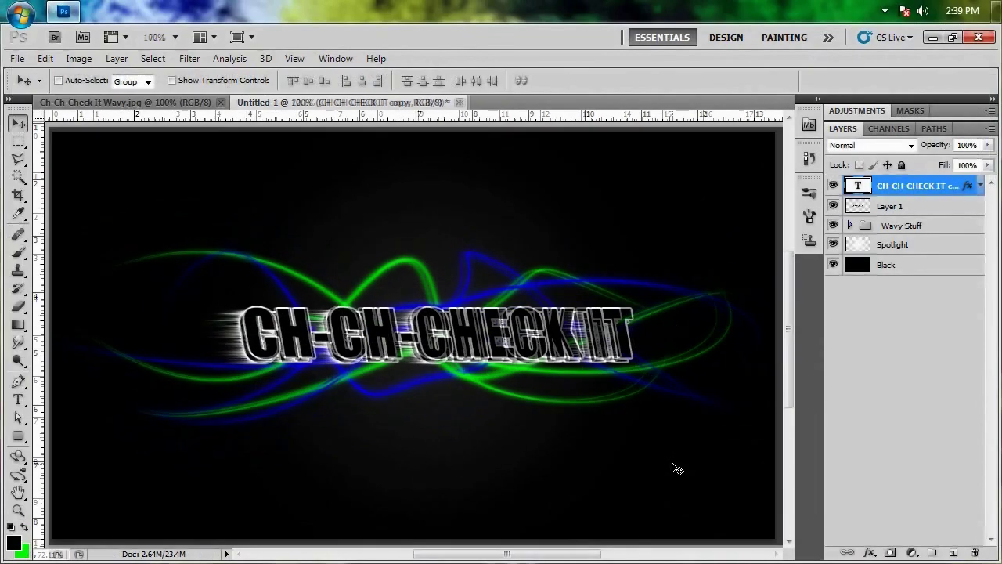
Blur the wind-streaked Layer 1 with a Gaussian Blur of about 1 pixel radius
{"action": "double_click", "coordinate": [916, 186]}
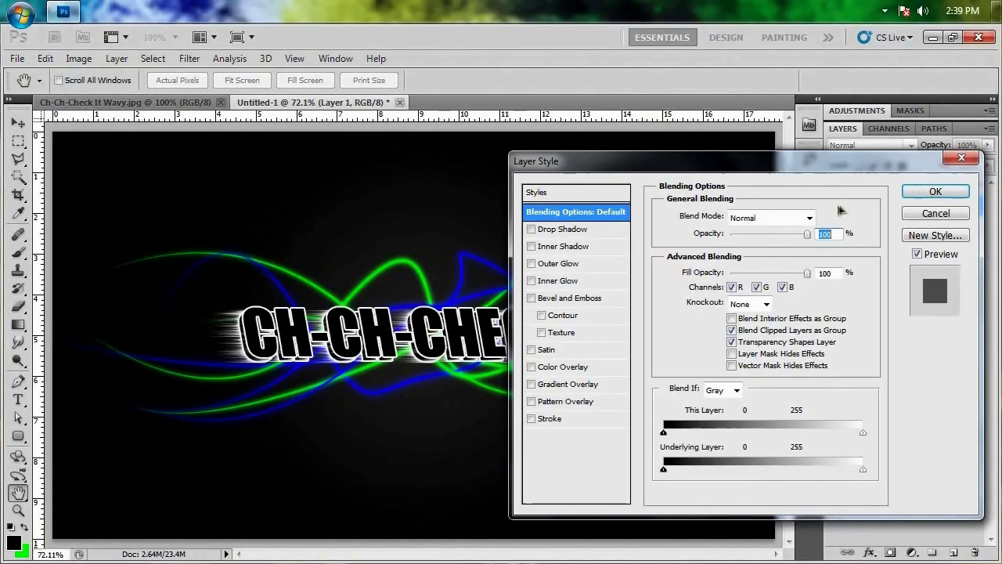
{"action": "left_click", "coordinate": [934, 190]}
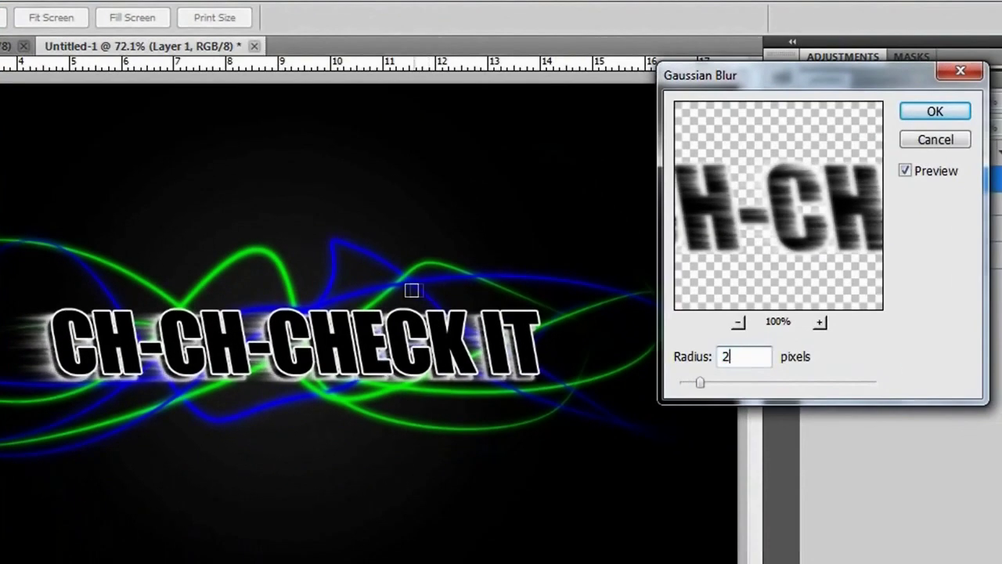
{"action": "left_click_drag", "start_coordinate": [699, 382], "coordinate": [689, 382]}
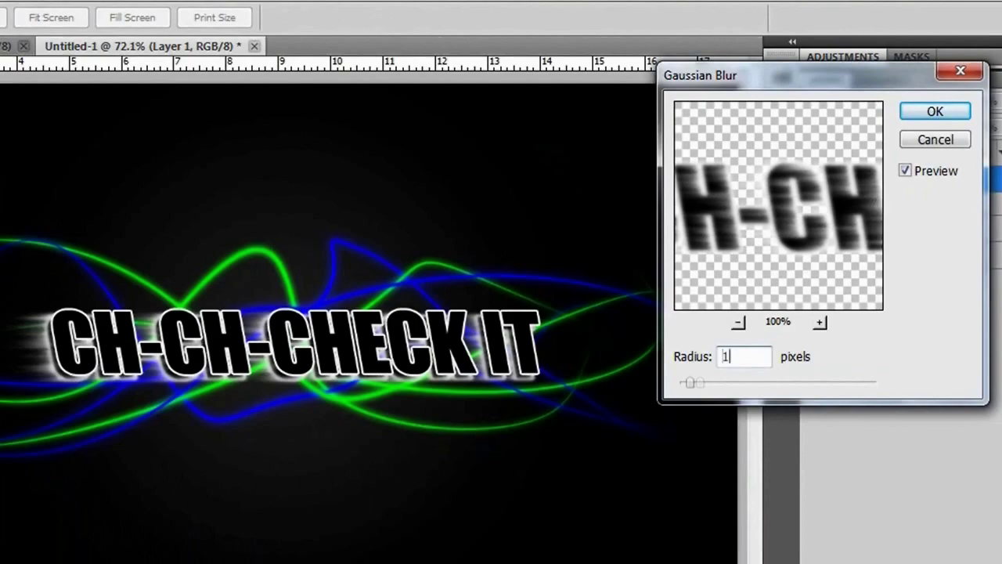
{"action": "left_click", "coordinate": [933, 110]}
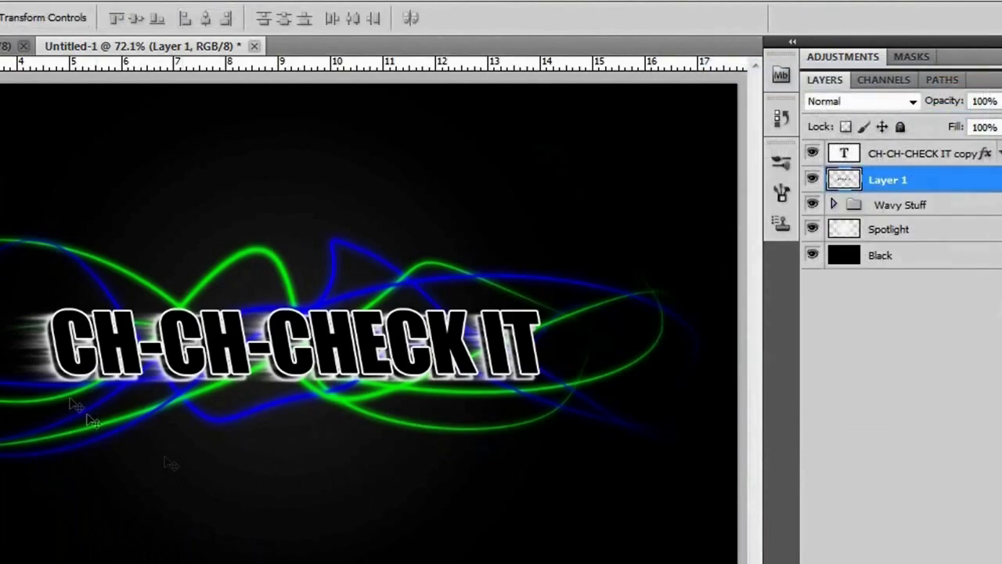